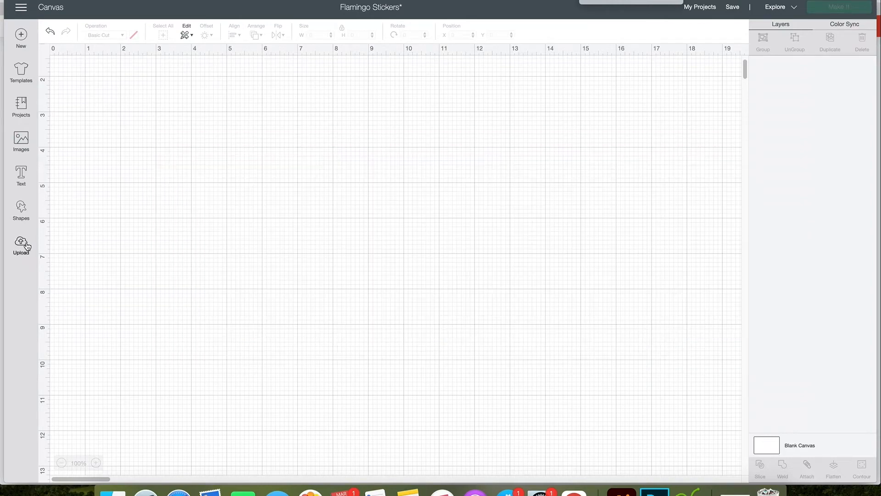
Choose the four flamingo designs from Recent Uploads in the Upload library
left_click(20, 242)
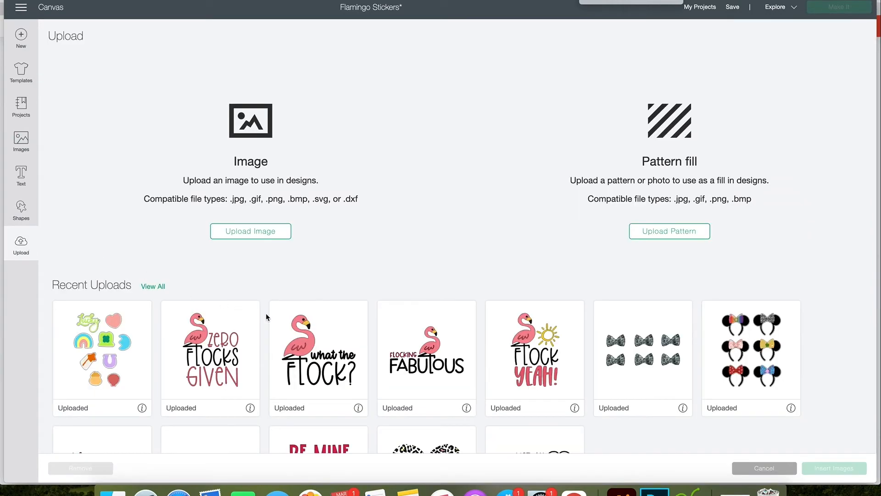
left_click(319, 357)
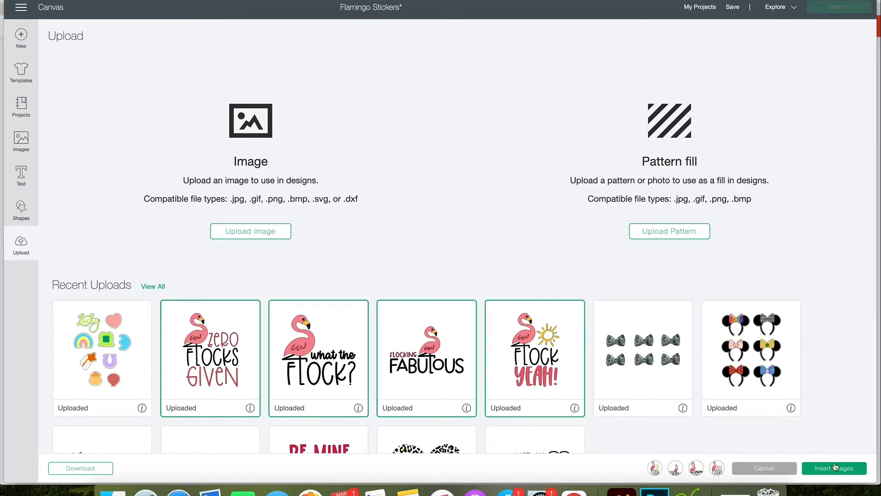
Insert the designs at 3 in height and drag them apart into a 2x2 grid
left_click(834, 467)
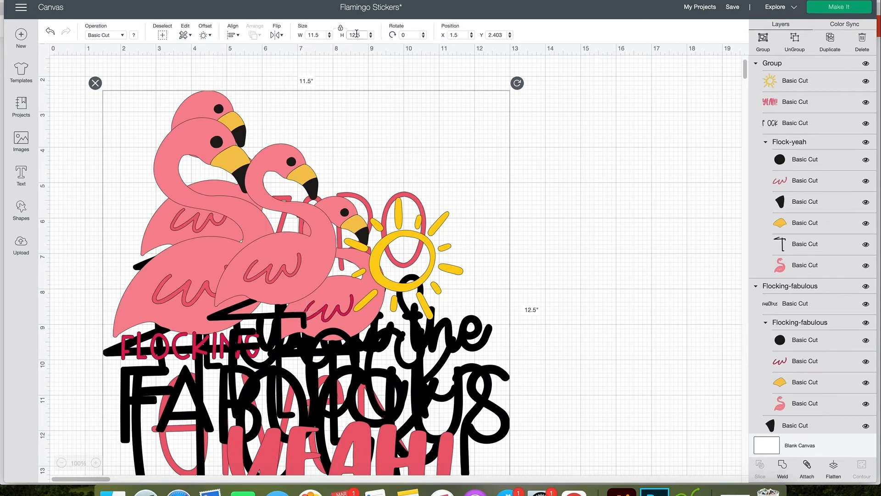
type("3")
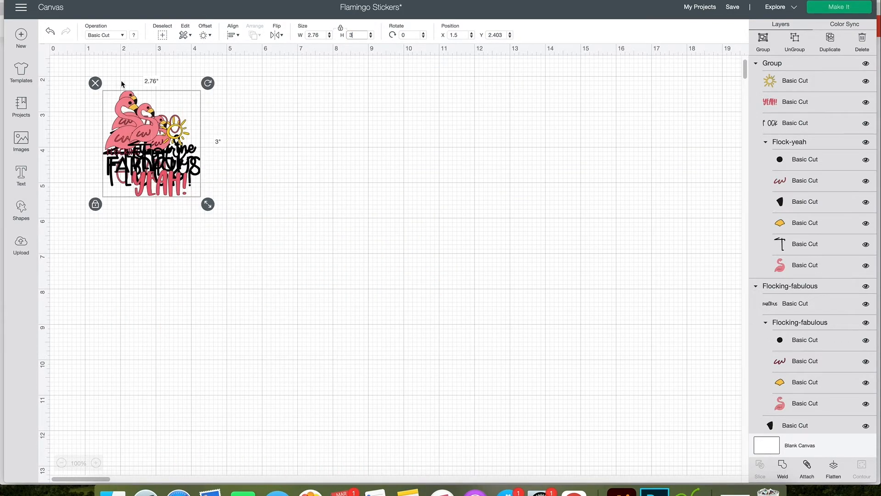
left_click_drag(151, 143, 261, 149)
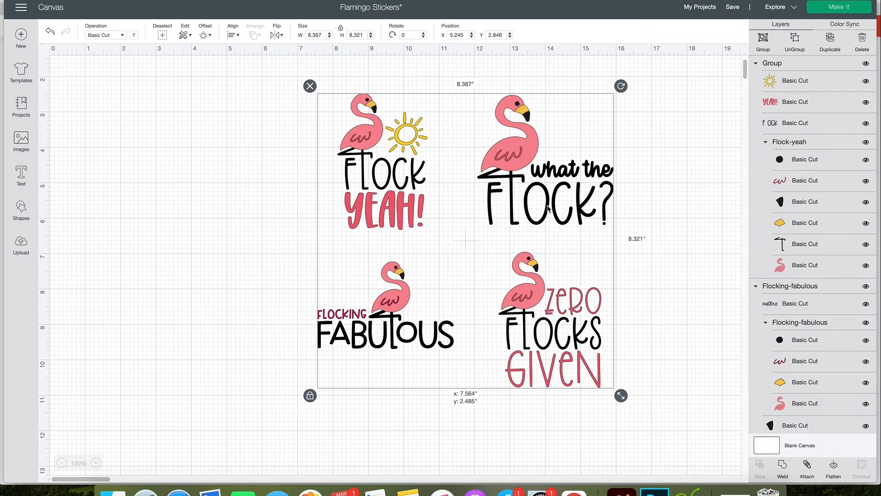
Clear the selection and single out the Flock Yeah design (about 2.5 x 3.8 in)
left_click(280, 132)
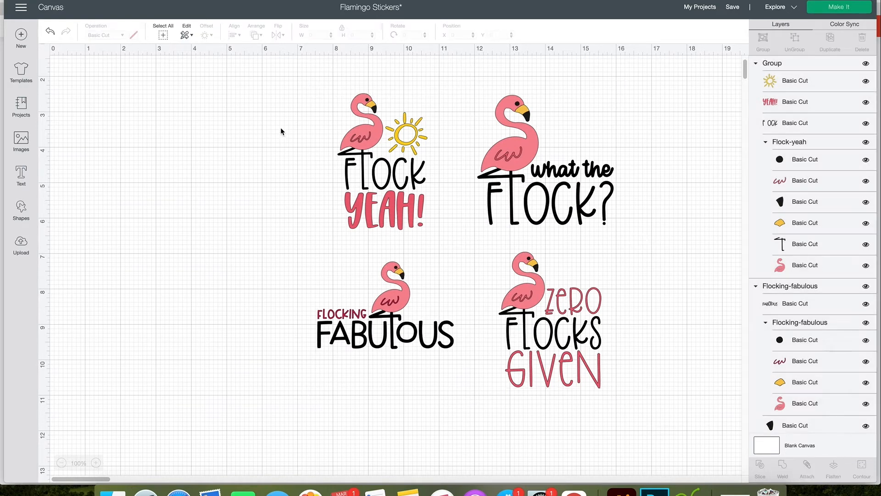
left_click(381, 175)
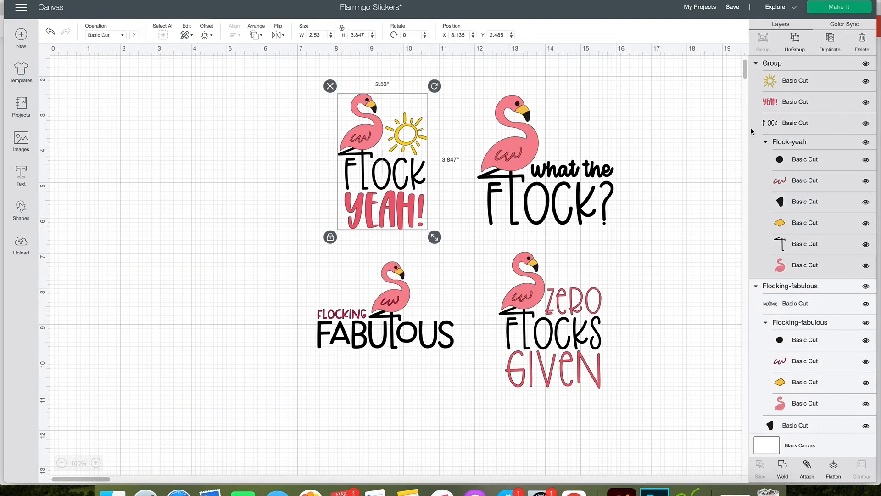
mouse_move(813, 250)
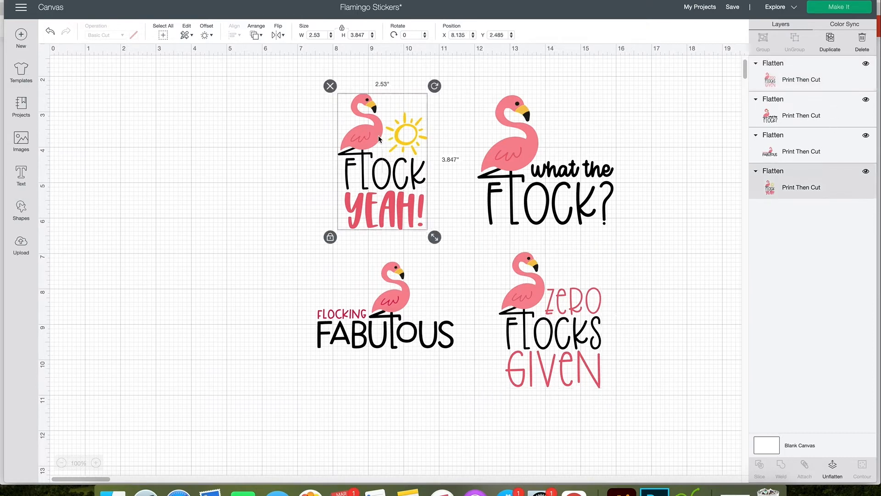
mouse_move(204, 56)
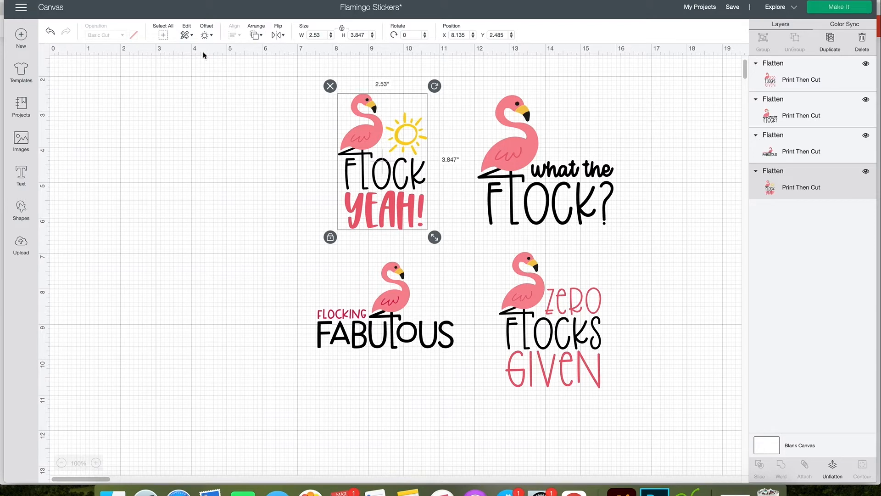
Apply a rounded 0.236 in offset outline around the Flock Yeah sticker
left_click(206, 35)
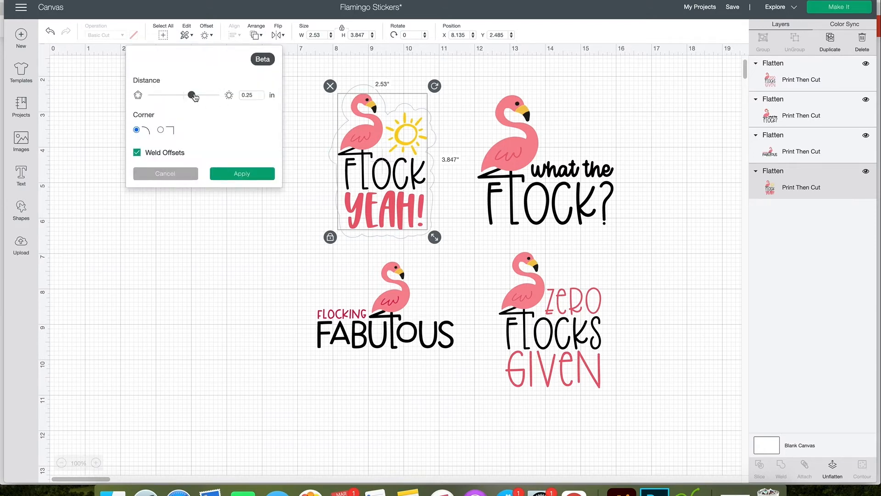
left_click_drag(191, 94, 212, 95)
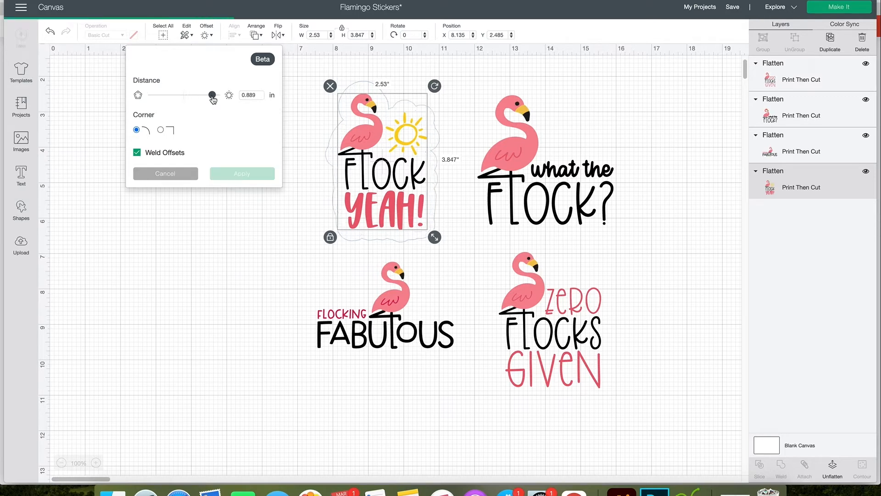
left_click_drag(212, 95, 175, 95)
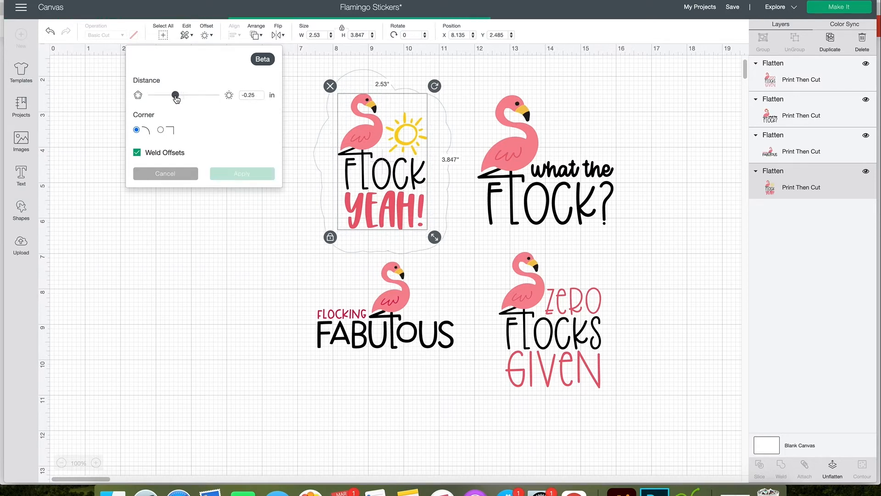
left_click_drag(175, 96, 184, 95)
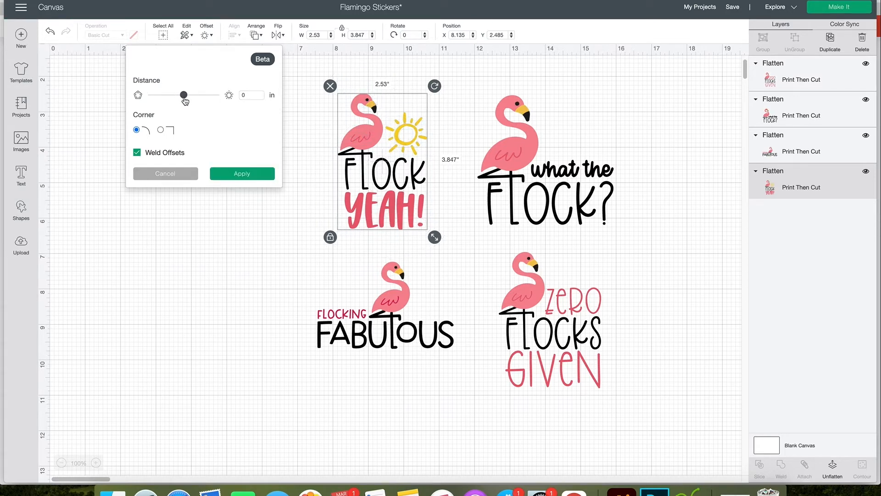
left_click_drag(184, 95, 188, 95)
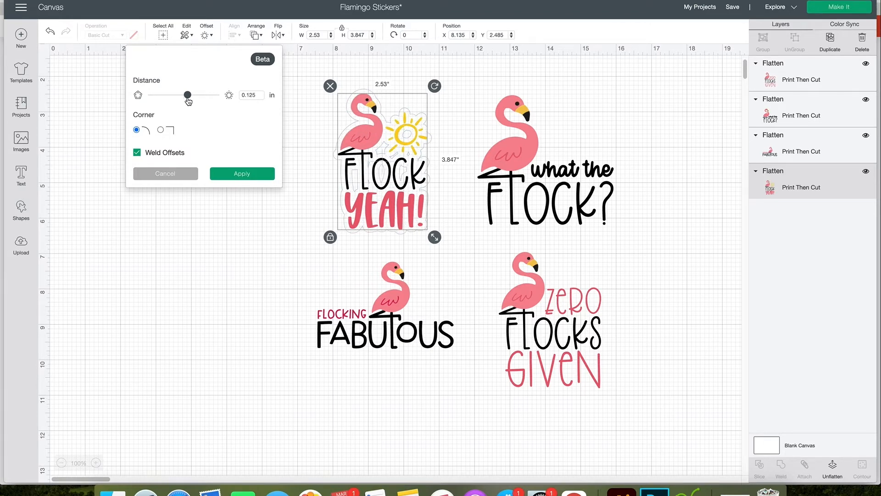
left_click_drag(187, 94, 194, 95)
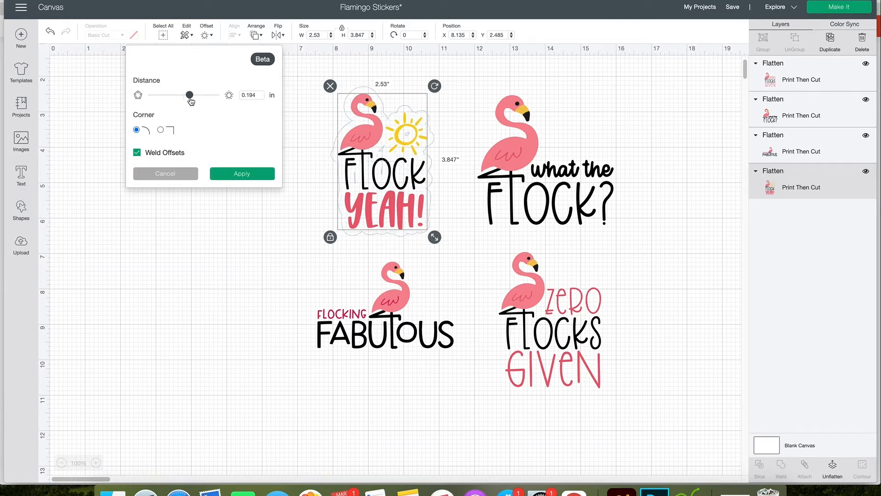
left_click_drag(189, 94, 194, 94)
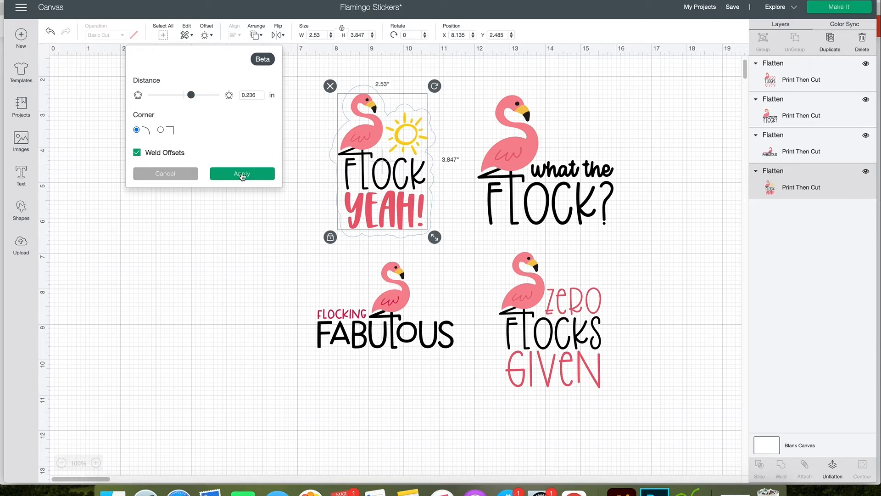
left_click(242, 173)
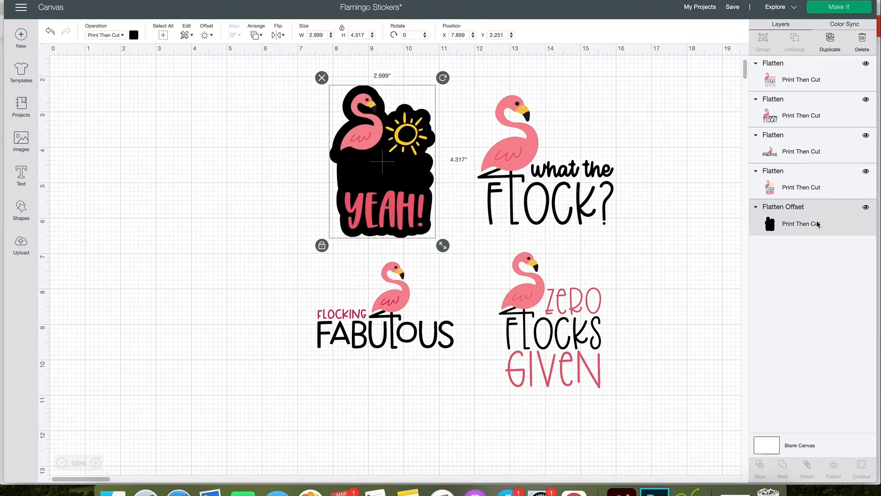
Recolour the Flock Yeah offset backing from black to white via the Print colour palette
left_click(134, 35)
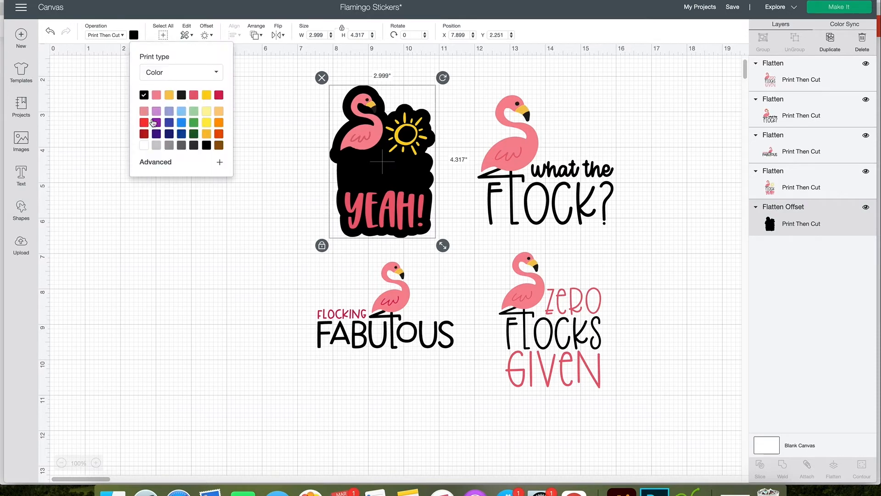
left_click(156, 155)
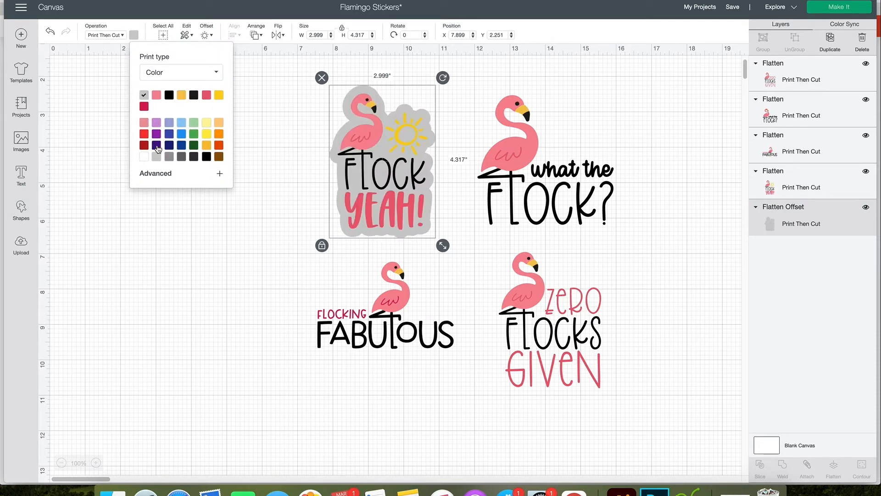
mouse_move(416, 117)
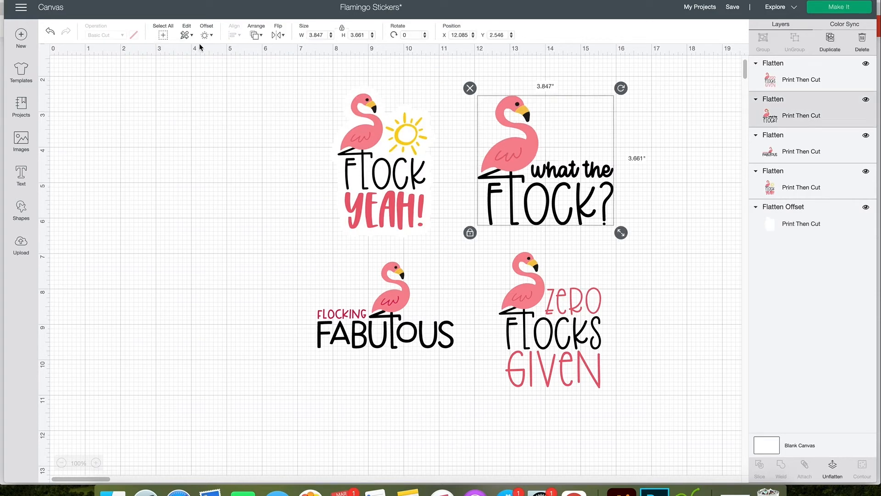
Apply a 0.306 in offset outline to the What the Flock? sticker
left_click(206, 35)
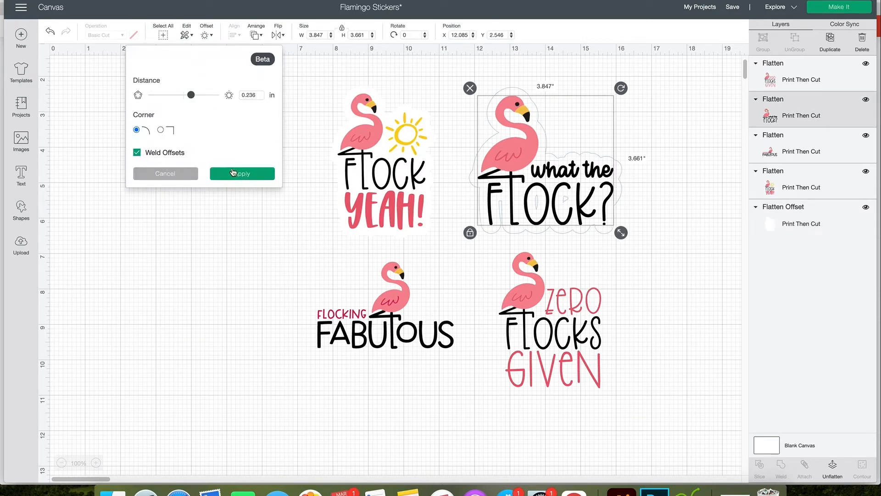
left_click_drag(191, 95, 192, 94)
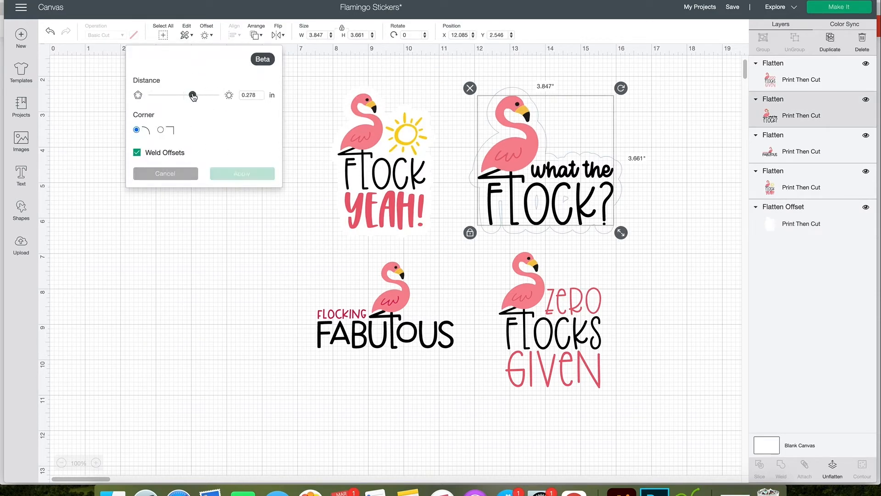
left_click_drag(180, 94, 194, 94)
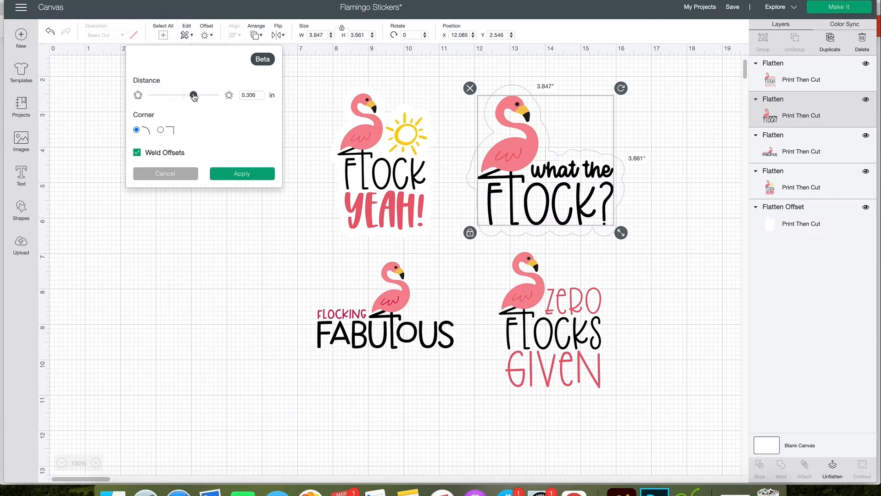
left_click(242, 173)
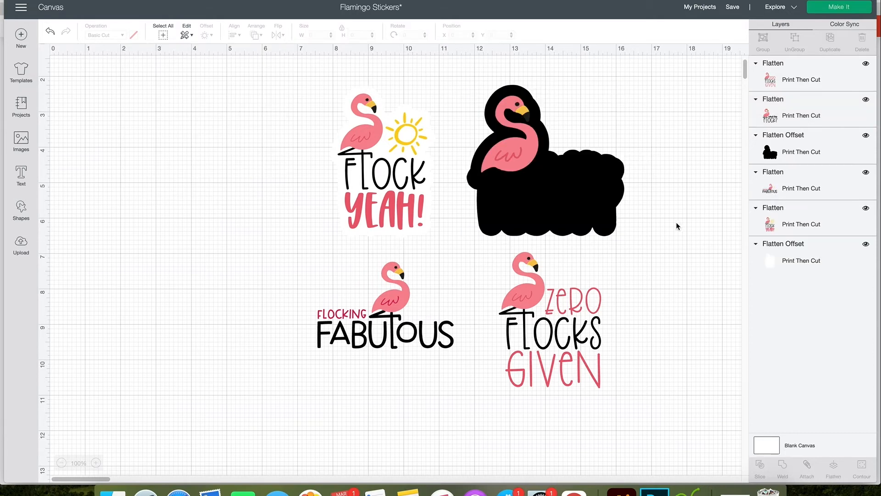
Add offsets to Flocking Fabulous and Zero Flocks Given, then set the outlines to white
left_click(384, 320)
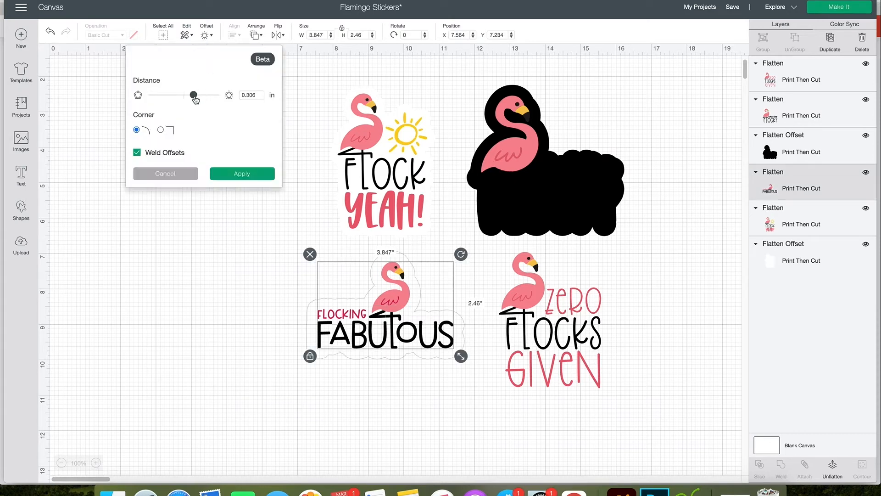
left_click(242, 174)
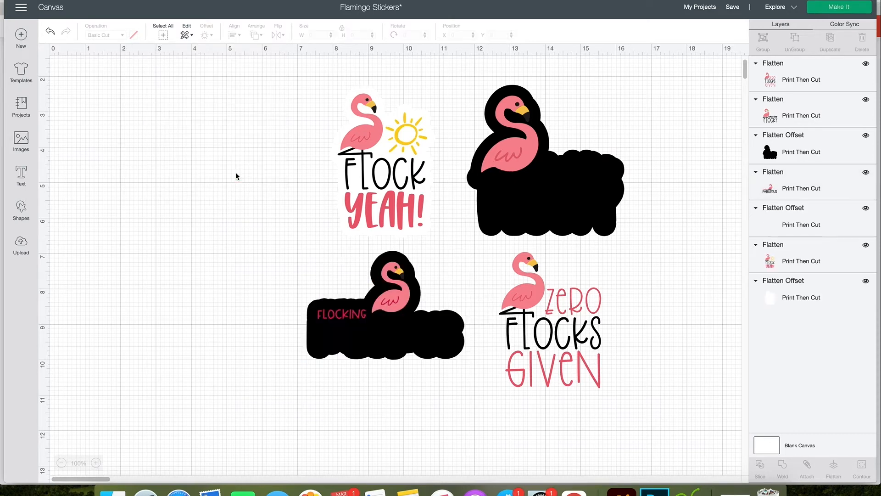
left_click(551, 322)
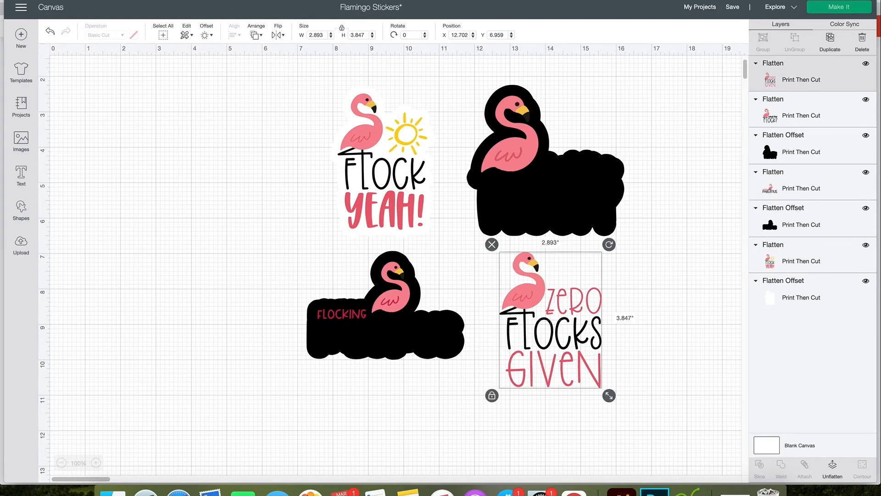
left_click(205, 35)
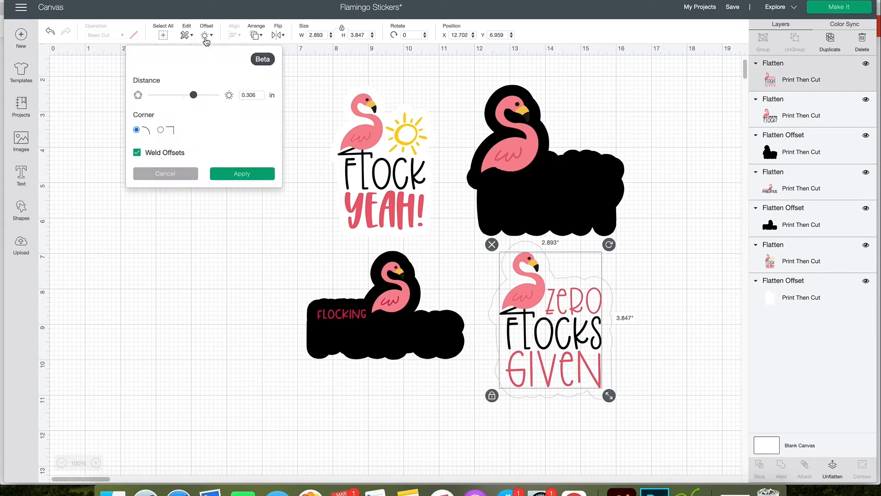
left_click(243, 174)
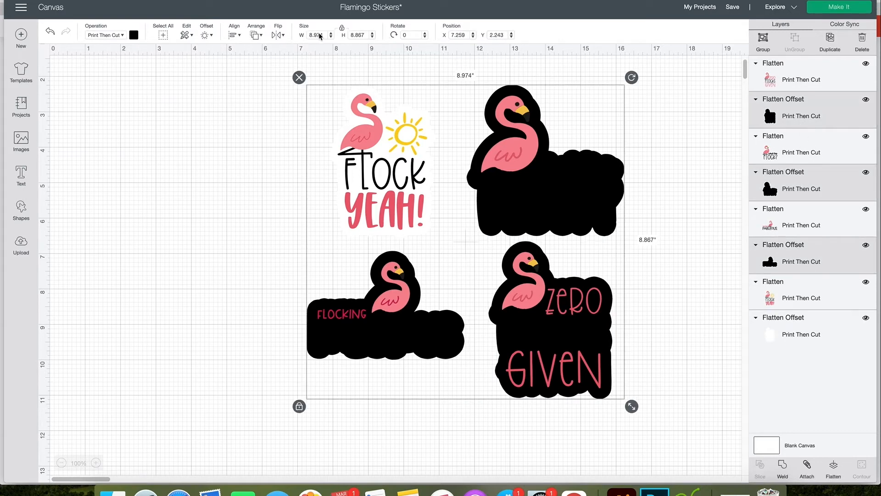
left_click(134, 34)
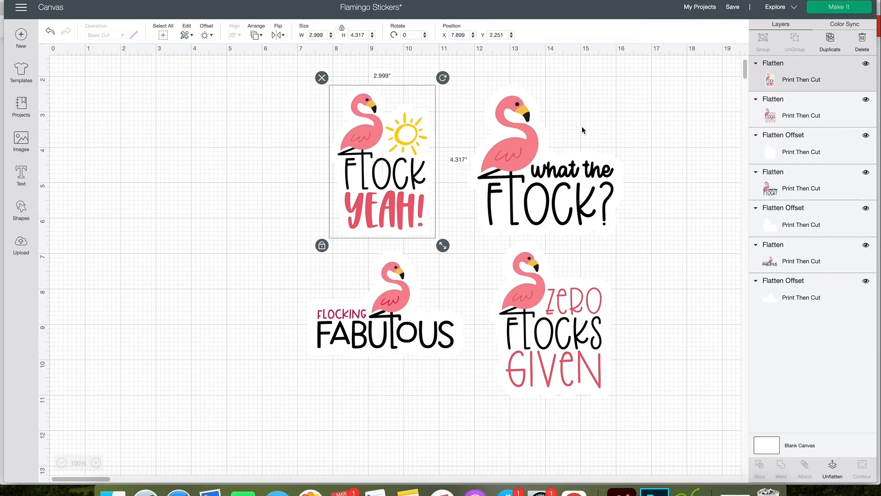
Flatten each flamingo sticker with its white outline into single Print Then Cut images
left_click(541, 175)
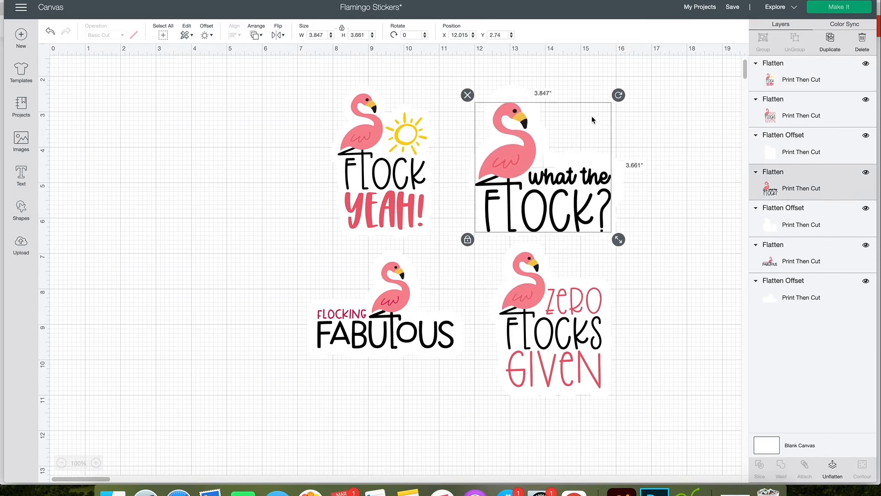
left_click(656, 97)
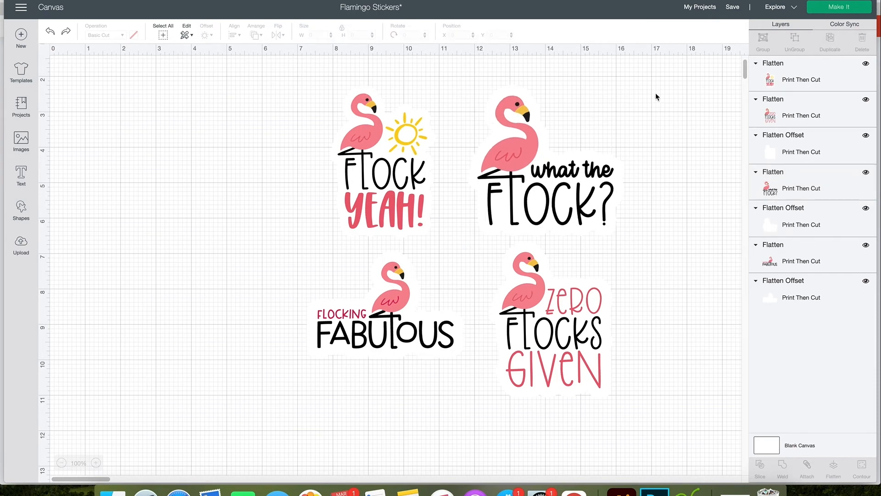
left_click(545, 174)
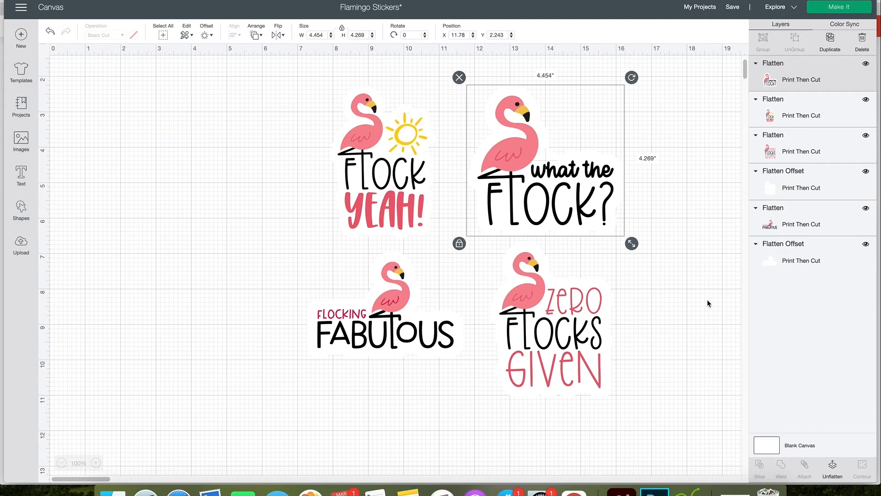
mouse_move(696, 300)
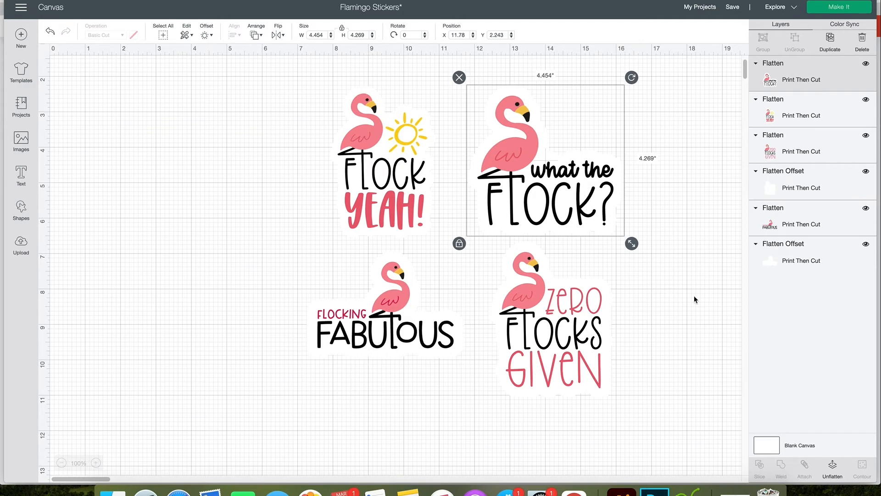
left_click(550, 327)
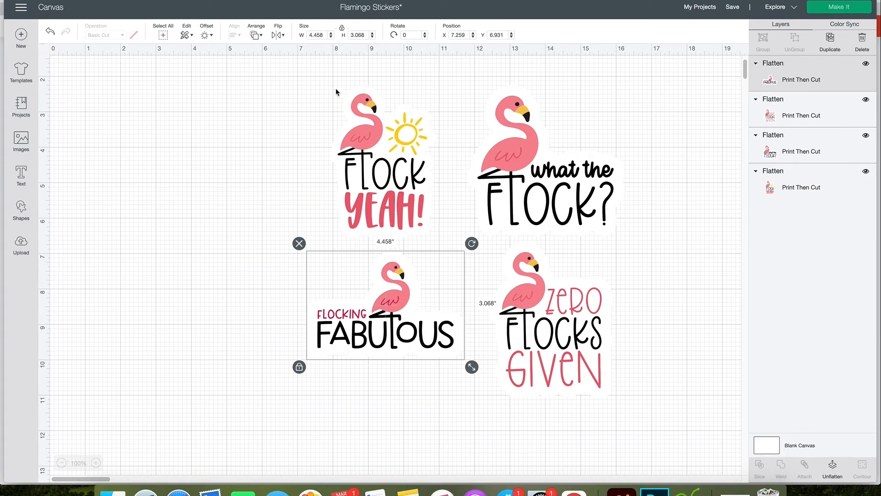
Select all four stickers, move them top-left and shrink them, with a ~10.5 in square as size check
left_click(161, 32)
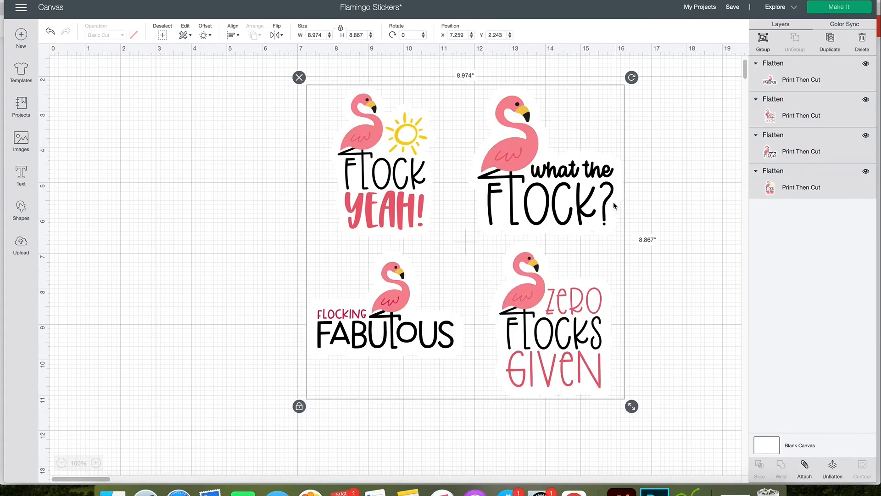
left_click_drag(466, 241, 256, 242)
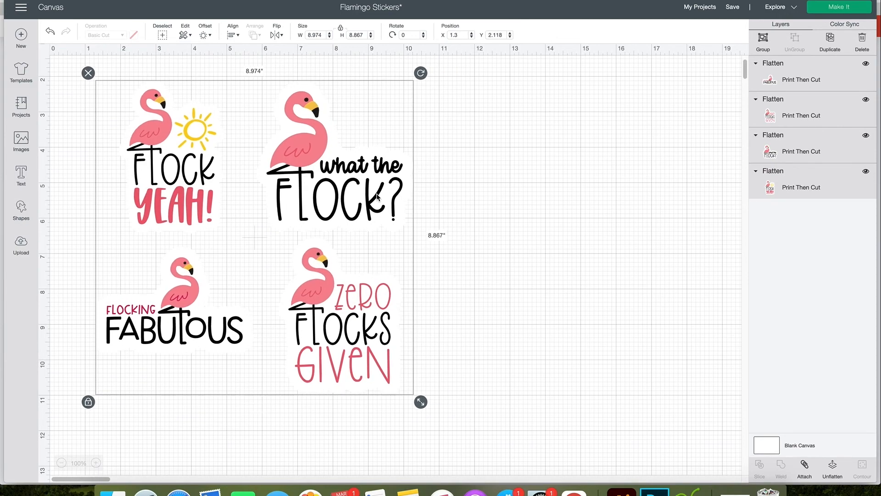
left_click_drag(420, 401, 357, 338)
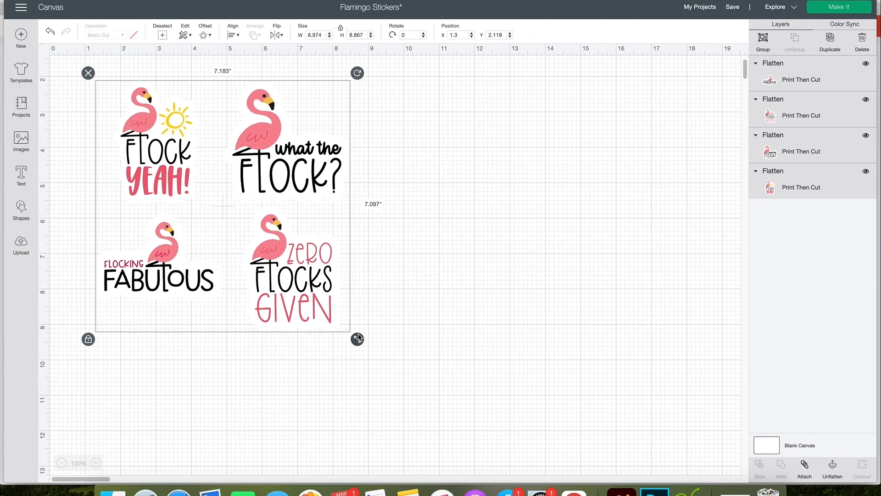
left_click_drag(358, 339, 434, 347)
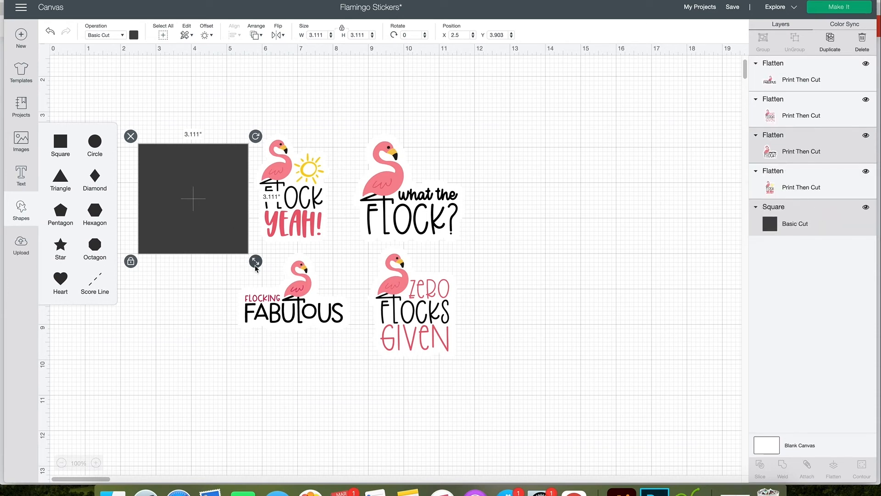
left_click_drag(256, 263, 544, 469)
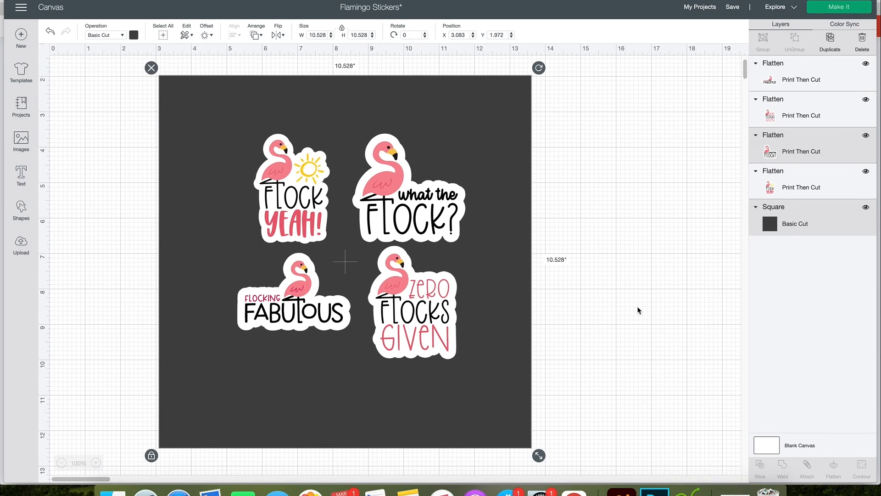
mouse_move(498, 397)
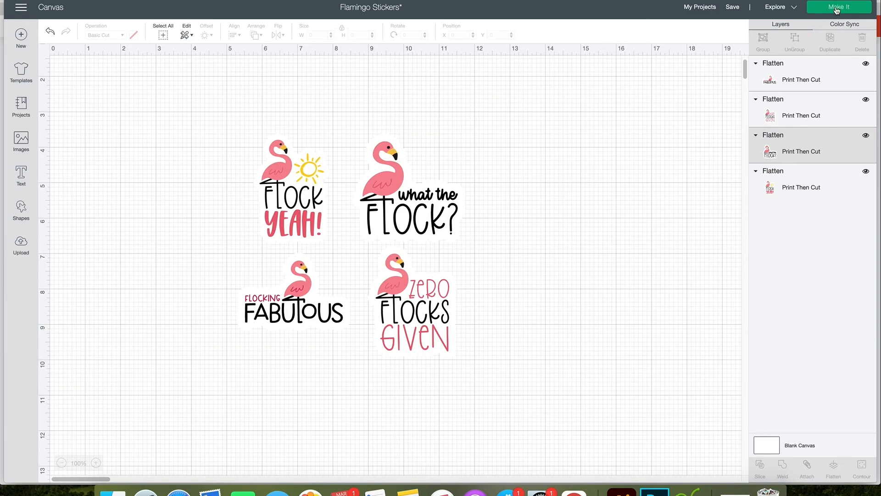
left_click(837, 6)
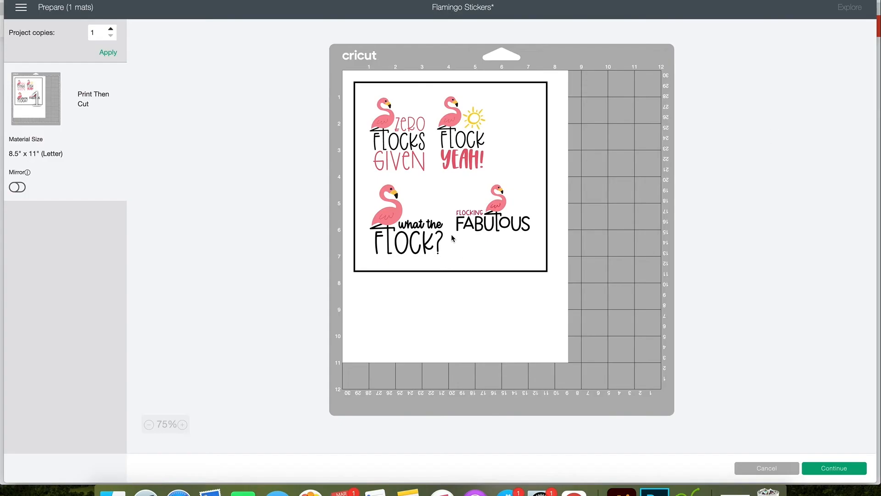
mouse_move(698, 442)
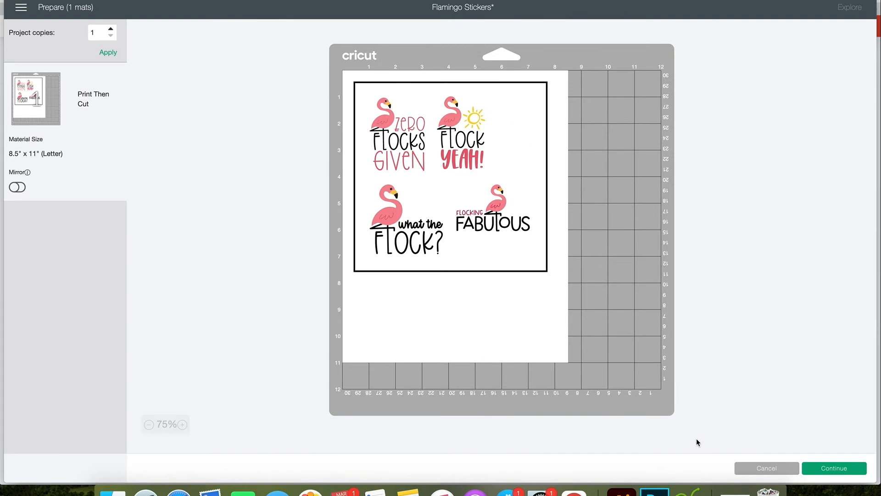
left_click(767, 467)
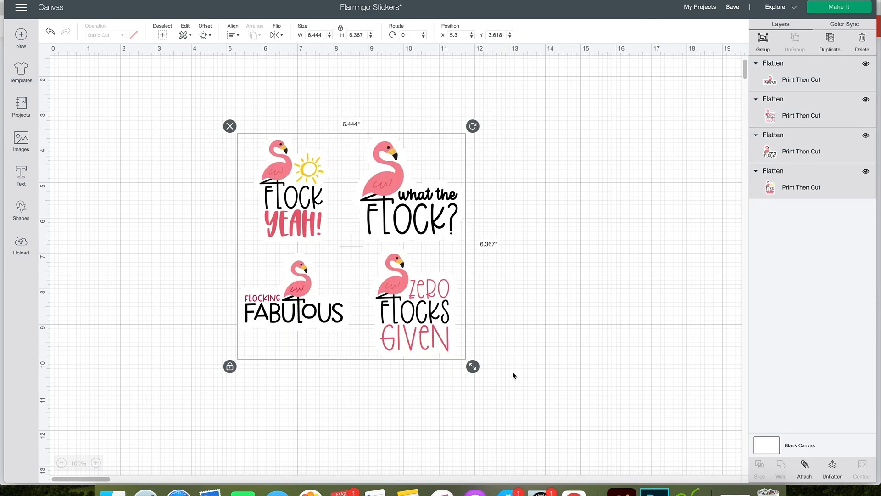
Shrink the set to about 3.9 in and duplicate it into four sets in a 2x2 grid
left_click_drag(471, 366, 394, 288)
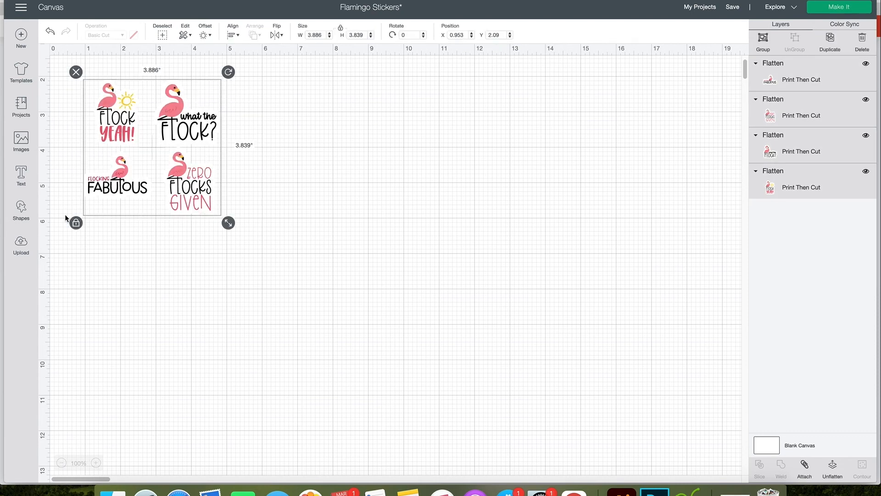
left_click(182, 35)
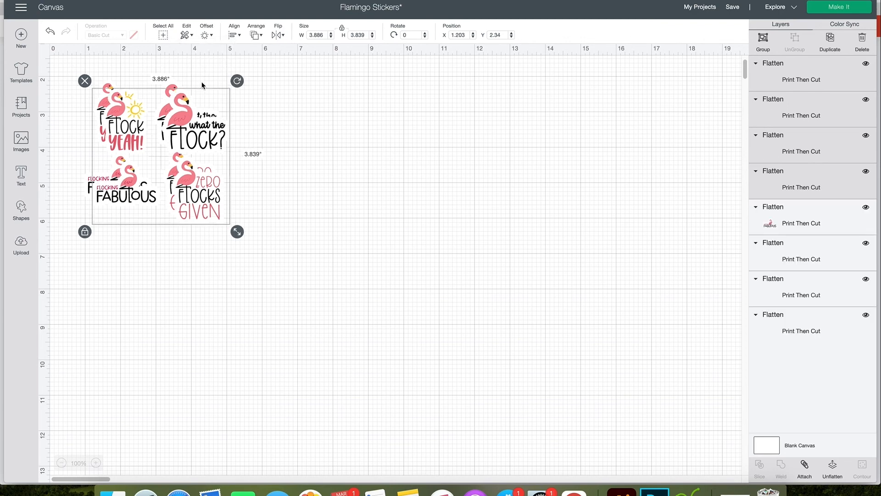
left_click_drag(160, 154, 307, 151)
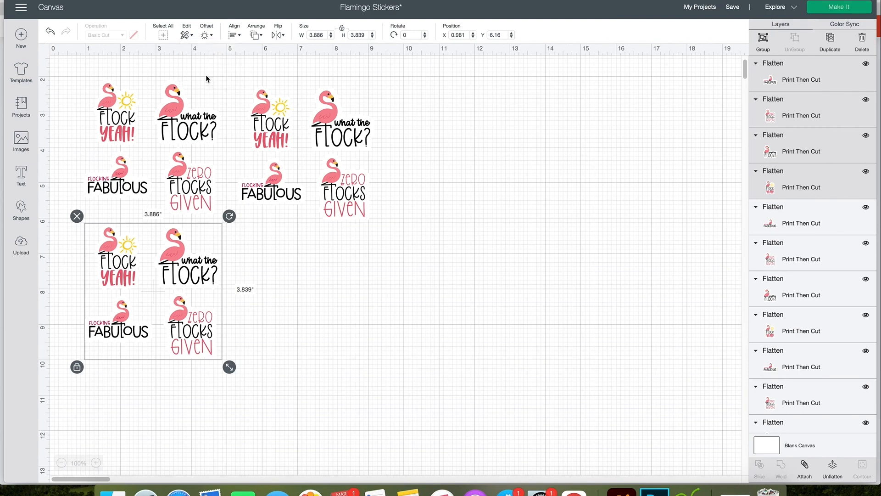
left_click_drag(154, 281, 299, 292)
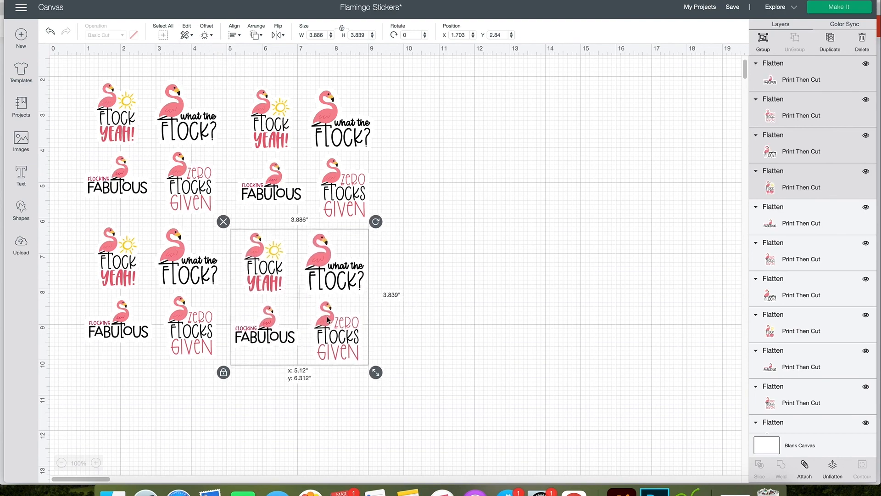
left_click(648, 52)
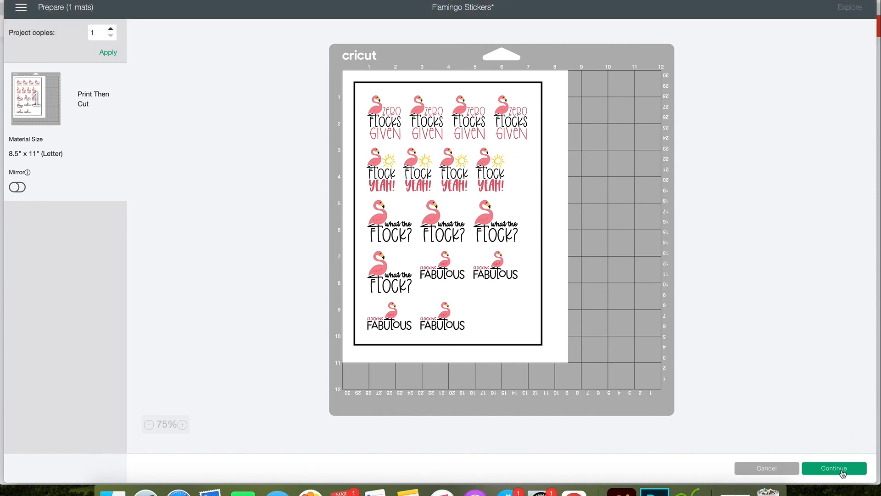
mouse_move(804, 265)
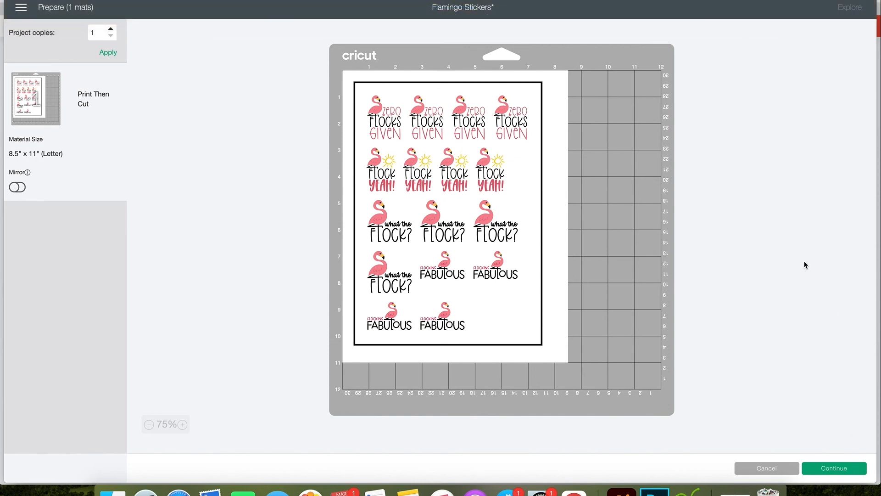
mouse_move(696, 202)
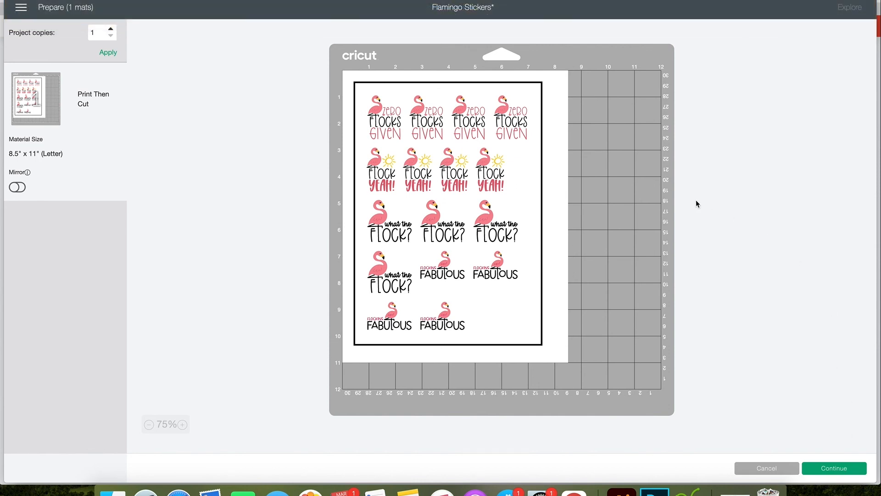
mouse_move(766, 448)
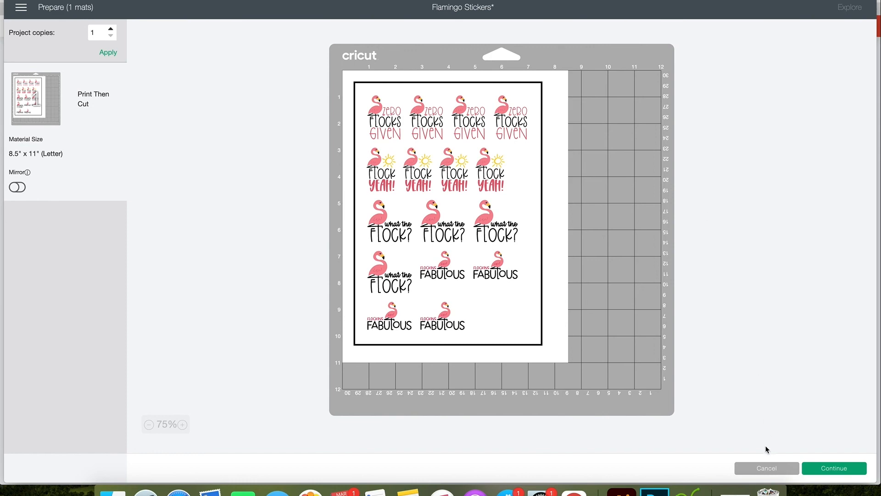